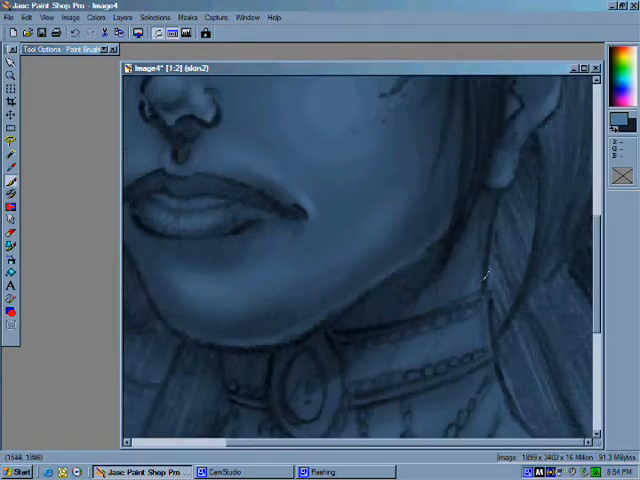
Scroll the canvas to bring the eye into view for painting its warm brown iris
scroll(down, 3)
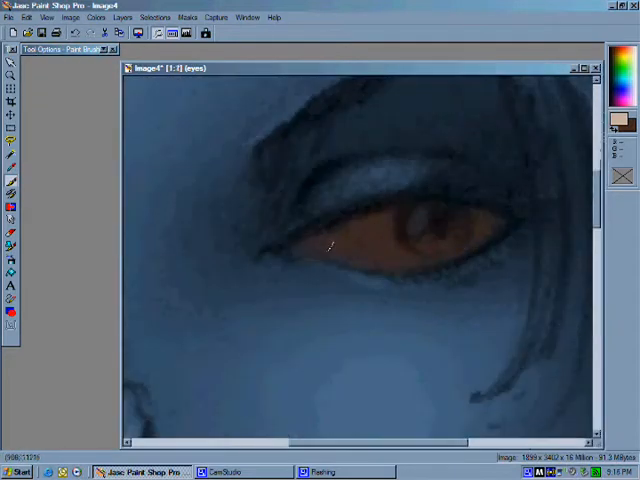
Brush green over the iris, then pick a new brush colour in the Color dialog
drag(325, 248, 475, 230)
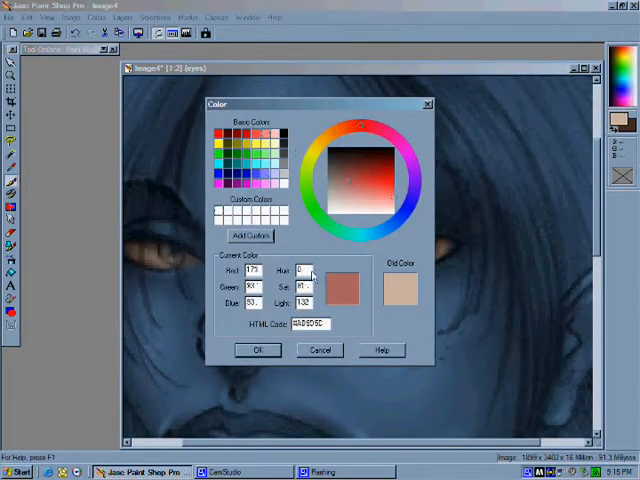
click(258, 350)
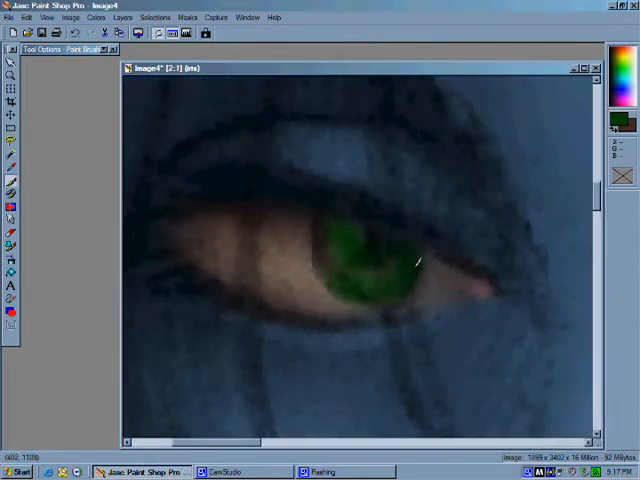
Choose a lighter green brush colour in the Color dialog for the lower lip
click(121, 17)
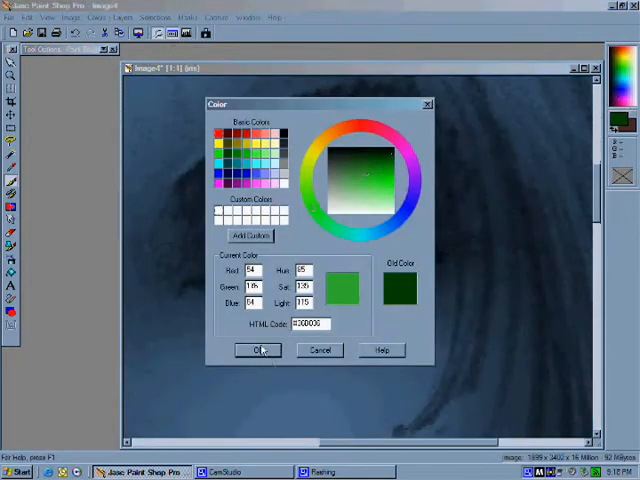
click(259, 350)
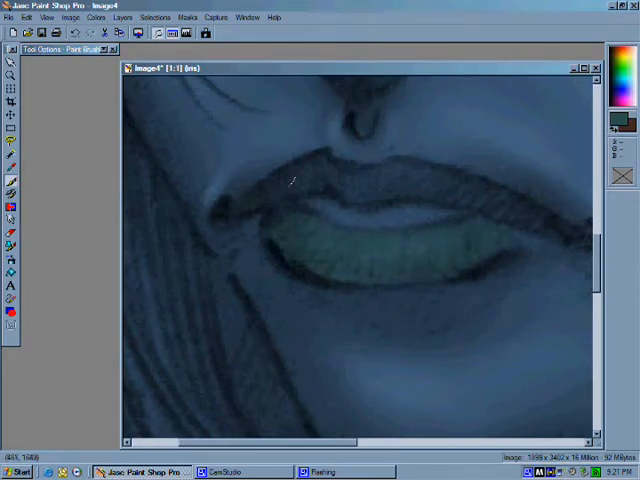
drag(290, 180, 490, 195)
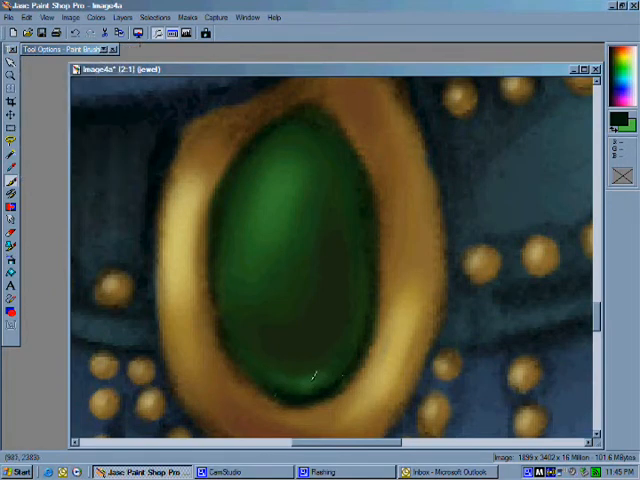
Select the Copy of Background layer to view the full coloured portrait
click(310, 385)
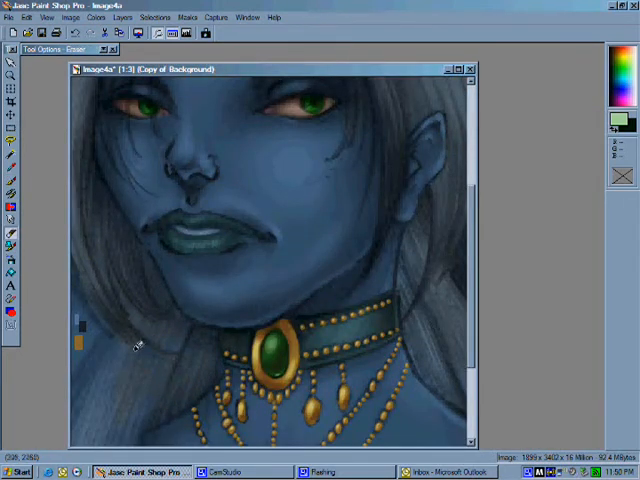
mouse_move(85, 375)
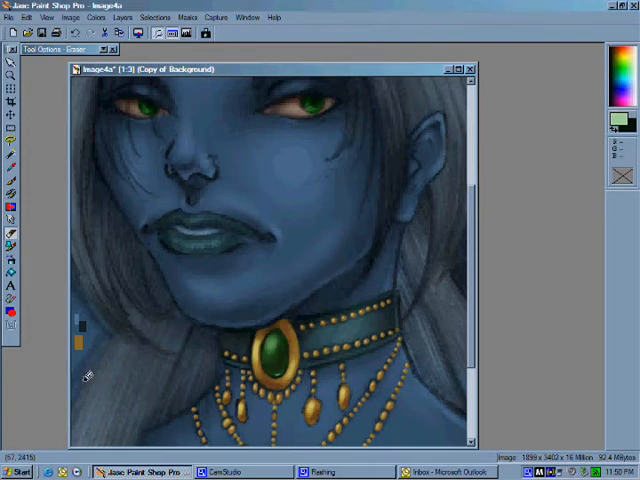